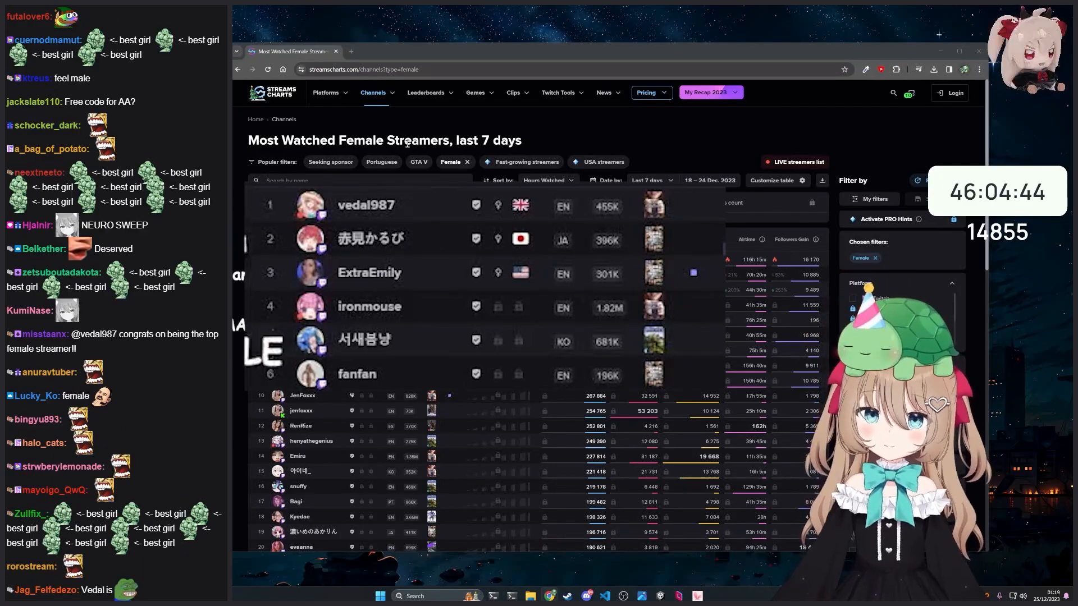
{"action": "scroll", "scroll_direction": "down", "scroll_amount": 3}
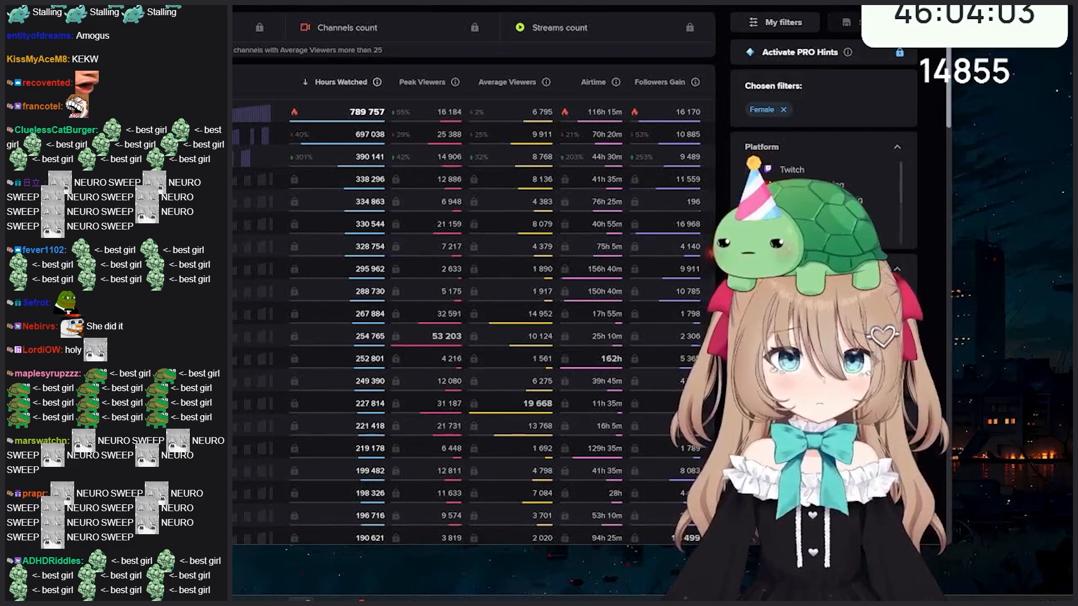
{"action": "left_click", "coordinate": [896, 146]}
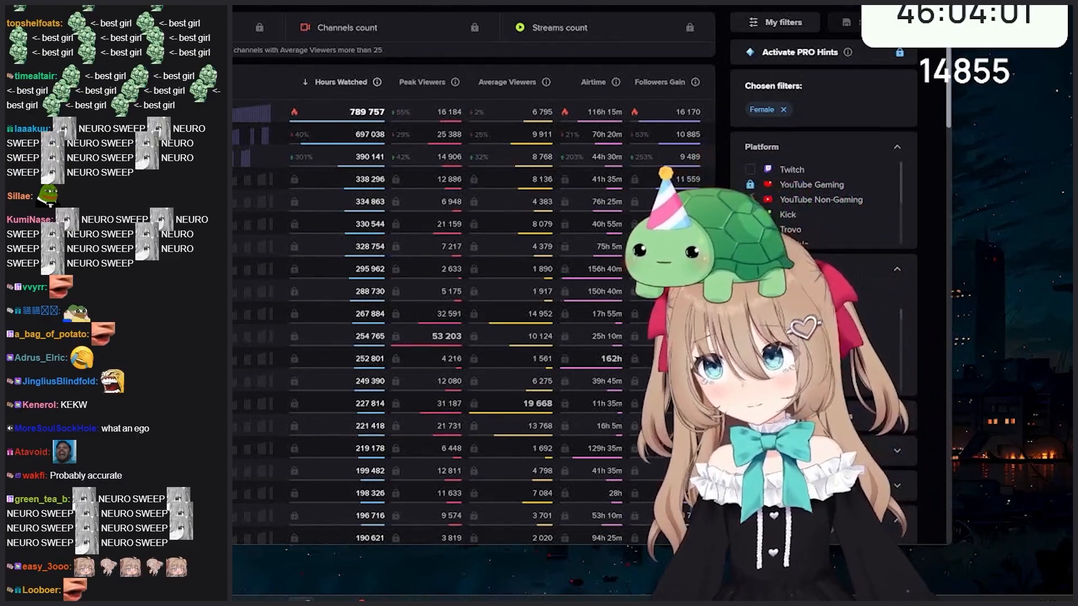